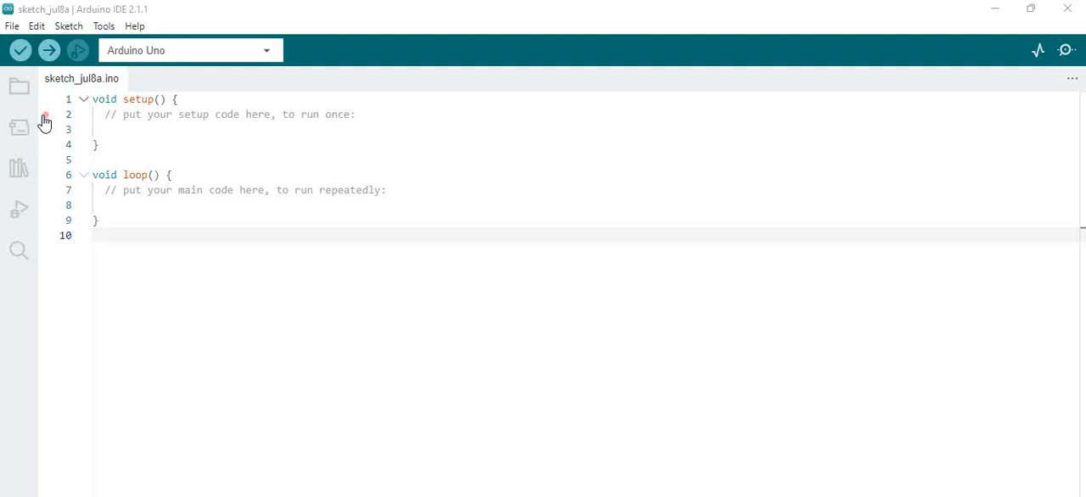
Open the Boards Manager and search for 'stm32', which shows no packages
{"action": "left_click", "coordinate": [18, 125]}
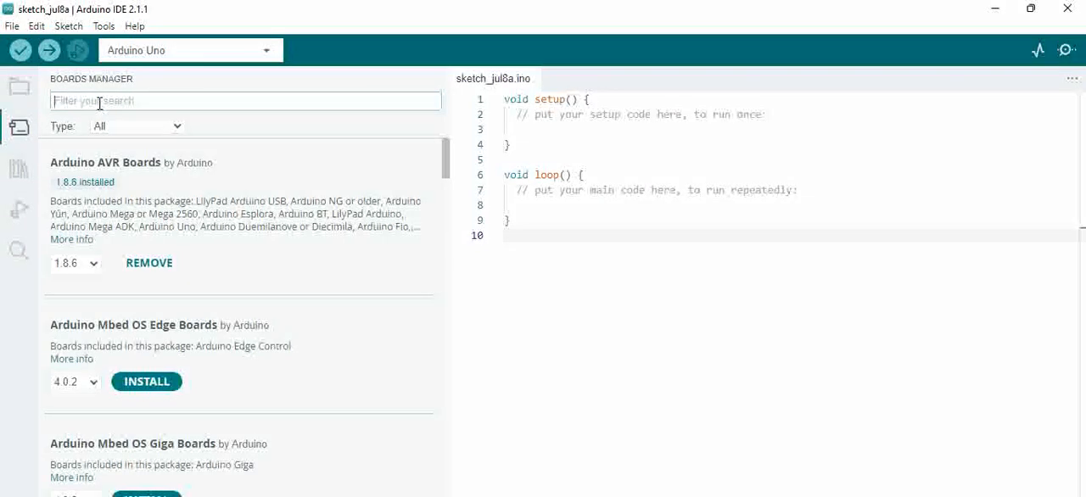
{"action": "type", "text": "stm32"}
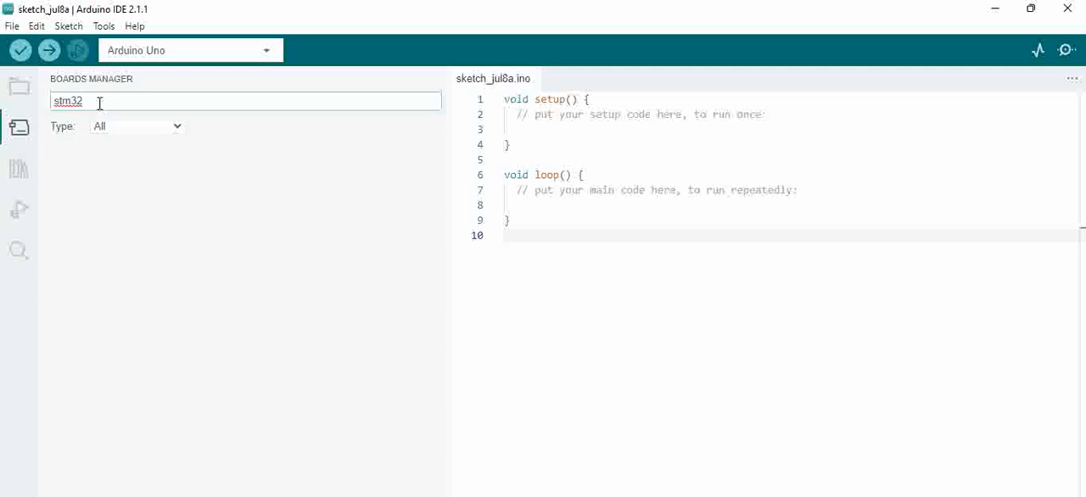
{"action": "mouse_move", "coordinate": [142, 205]}
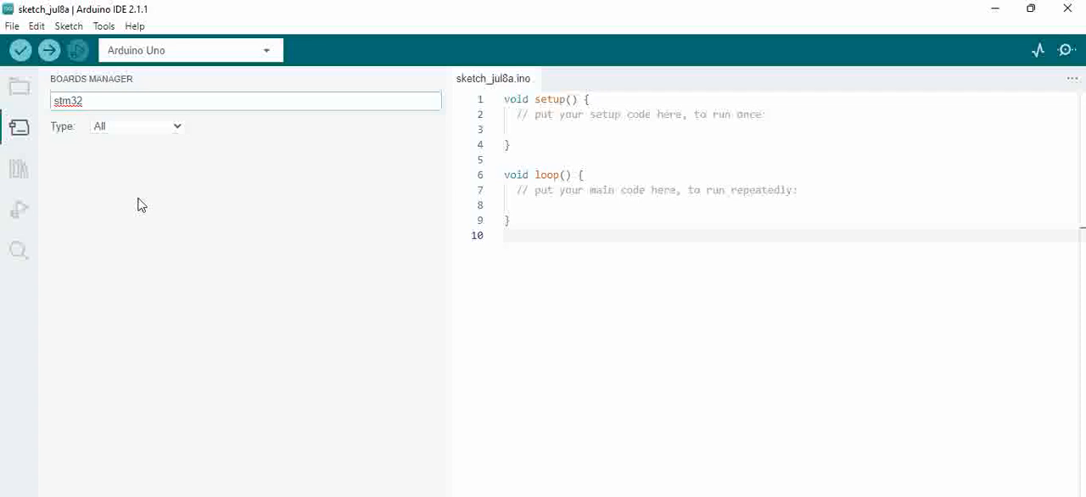
{"action": "mouse_move", "coordinate": [280, 291]}
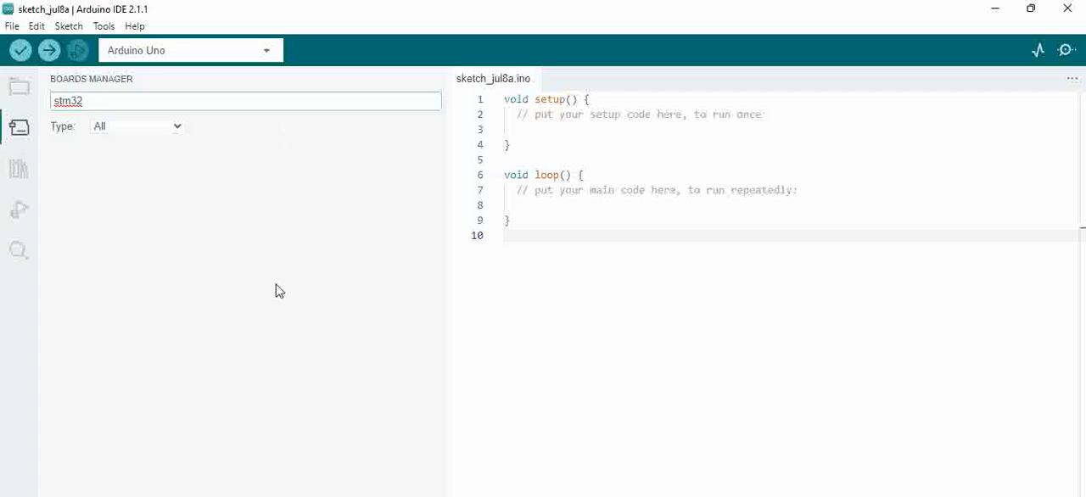
{"action": "mouse_move", "coordinate": [19, 128]}
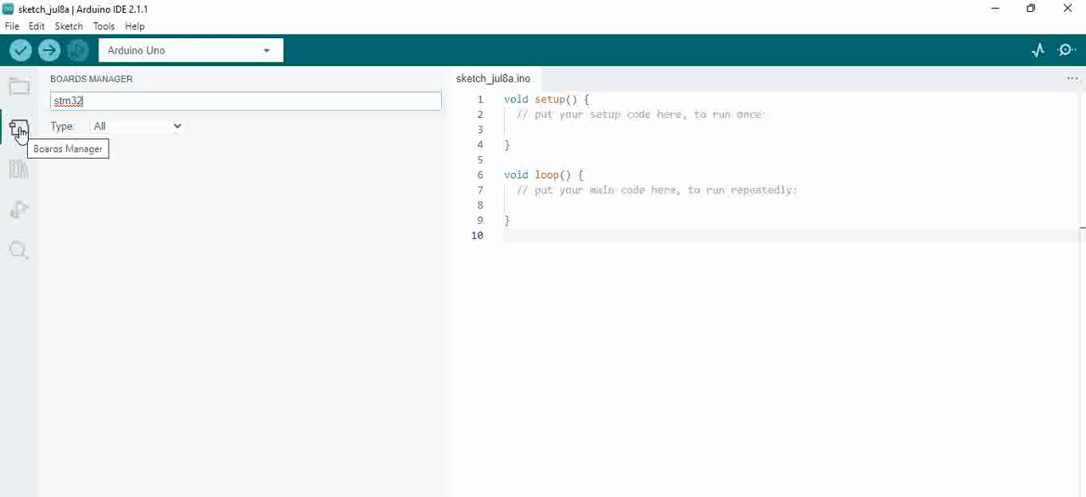
Close the Boards Manager, then return to the sketch window after getting the STM32 index URL
{"action": "left_click", "coordinate": [19, 129]}
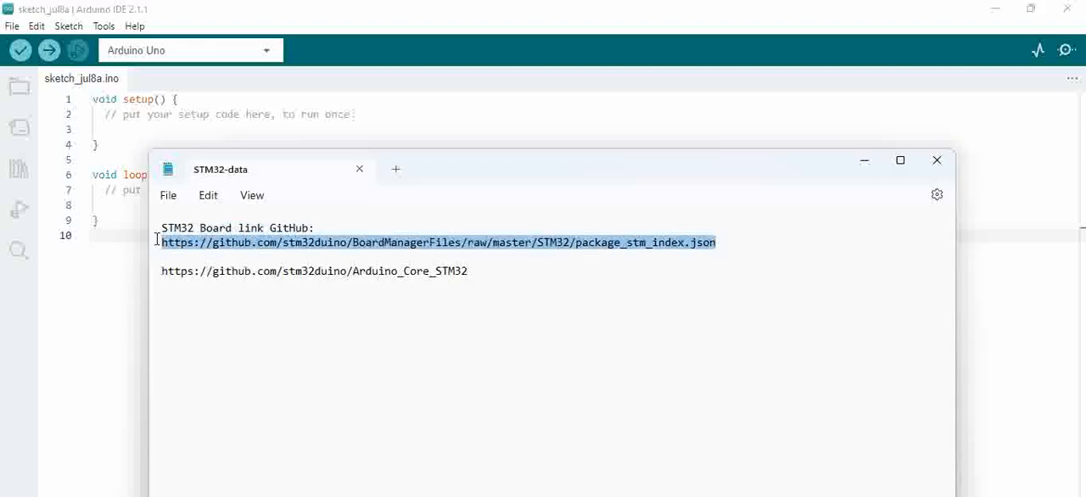
{"action": "mouse_move", "coordinate": [976, 310]}
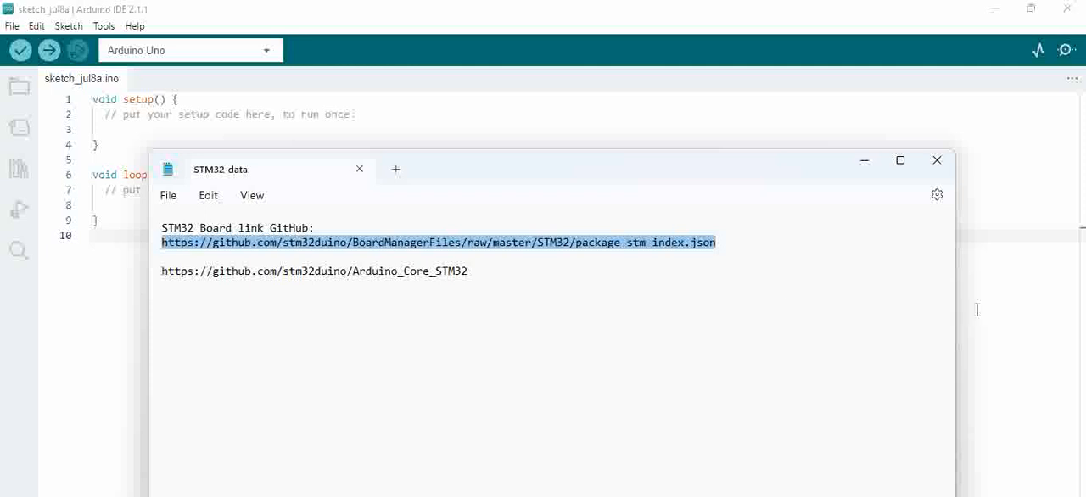
{"action": "left_click", "coordinate": [937, 159]}
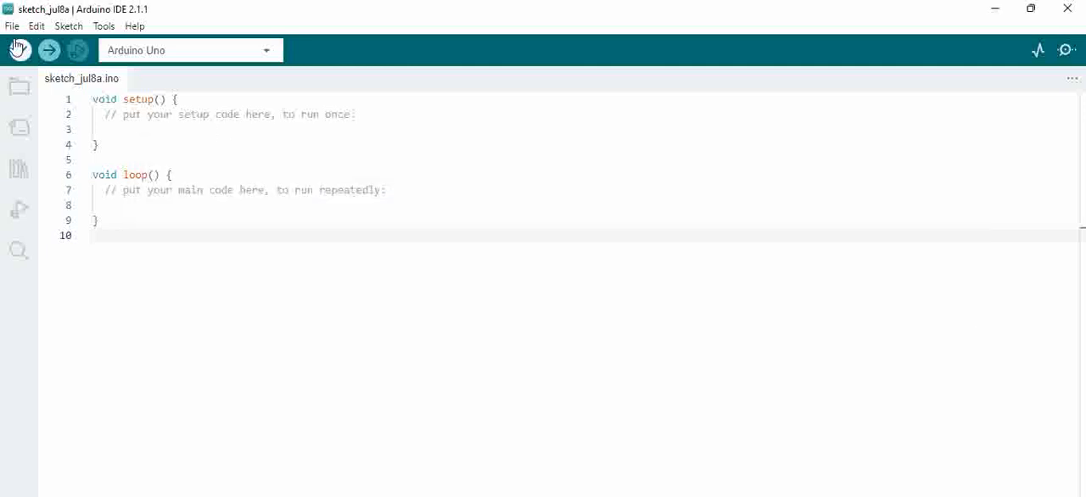
Open File > Preferences and edit the Additional boards manager URLs field for the STM32 link
{"action": "left_click", "coordinate": [12, 25]}
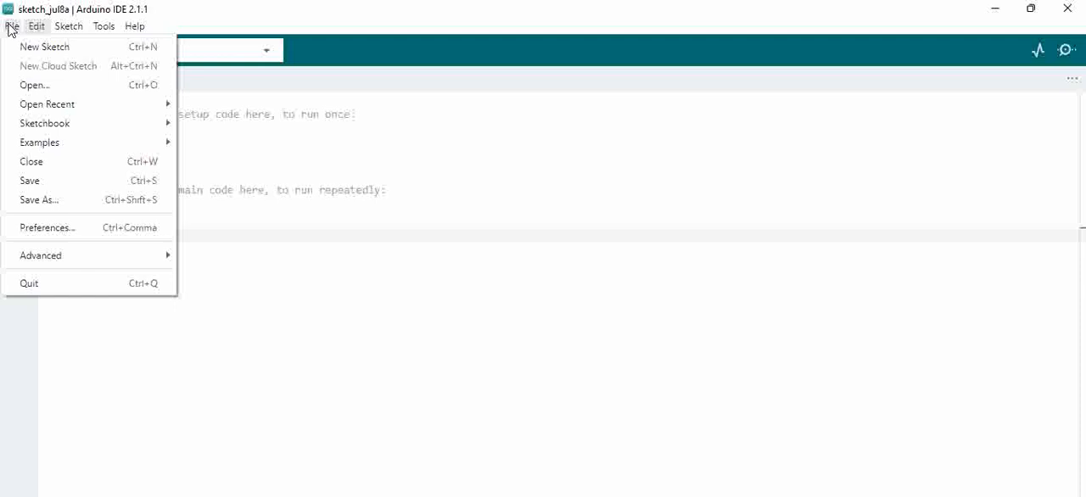
{"action": "left_click", "coordinate": [47, 228]}
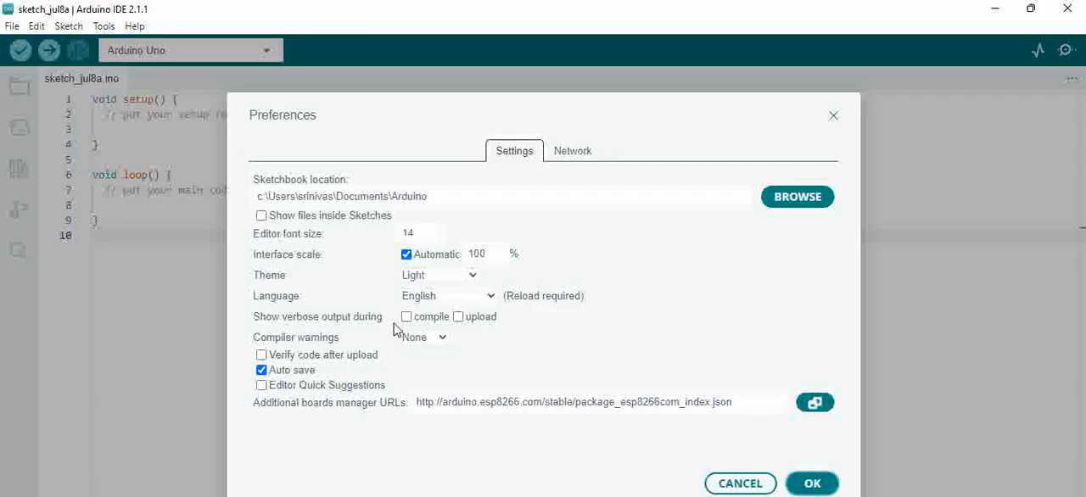
{"action": "left_click", "coordinate": [594, 402]}
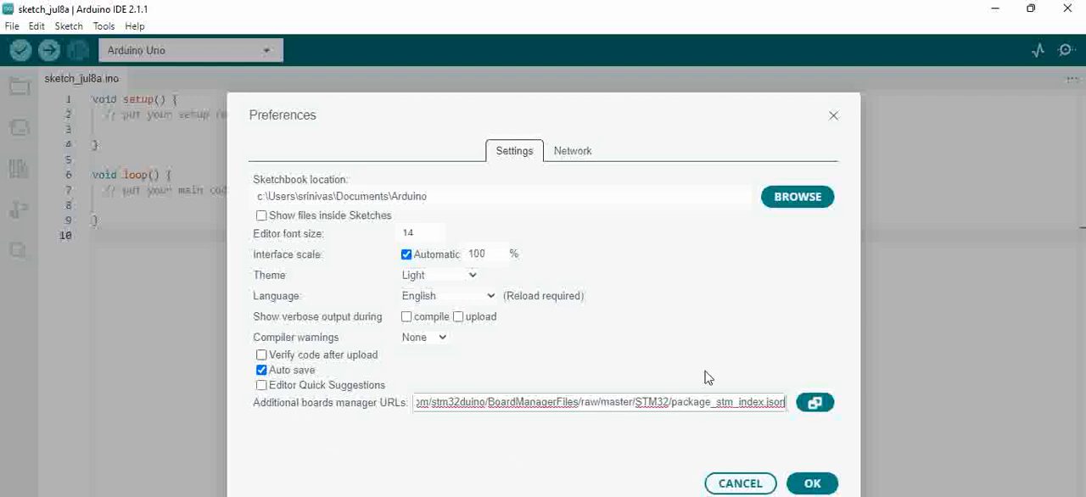
{"action": "mouse_move", "coordinate": [811, 483]}
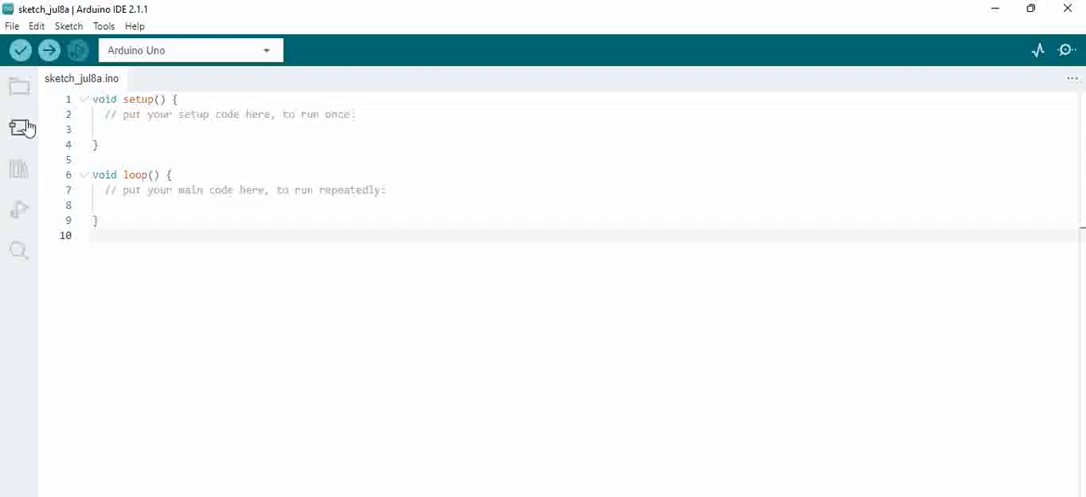
Reopen the Boards Manager to see STMicroelectronics' STM32 Cores 1.9.0 listed
{"action": "left_click", "coordinate": [19, 127]}
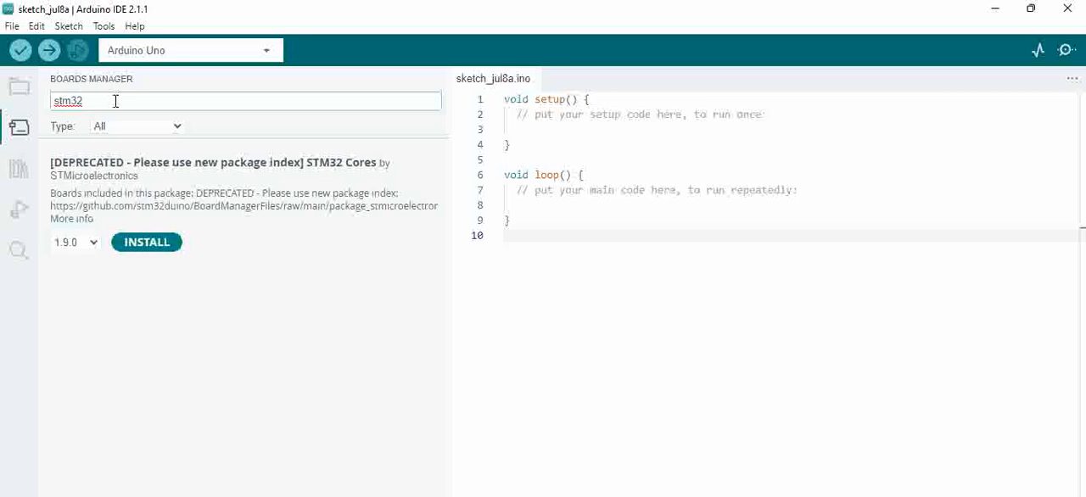
{"action": "mouse_move", "coordinate": [131, 224]}
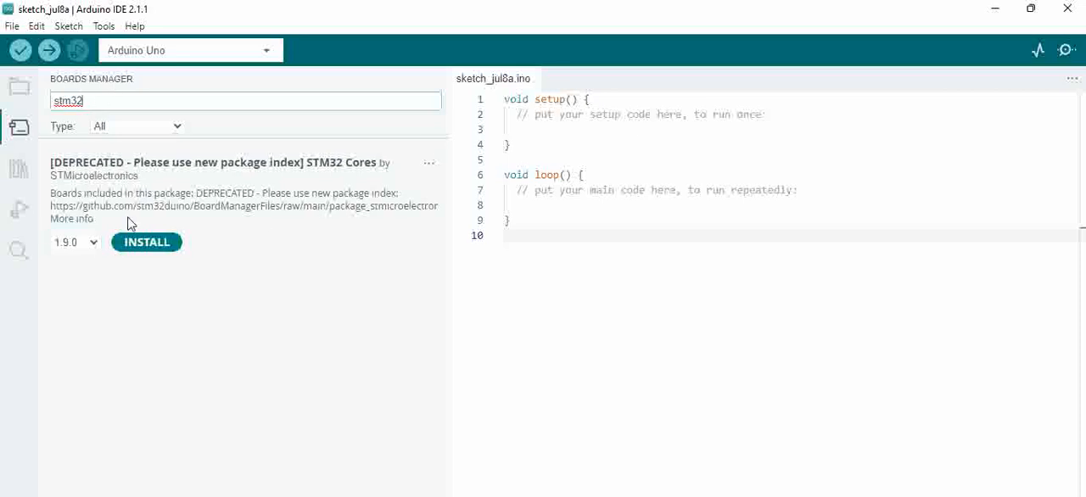
{"action": "mouse_move", "coordinate": [258, 279]}
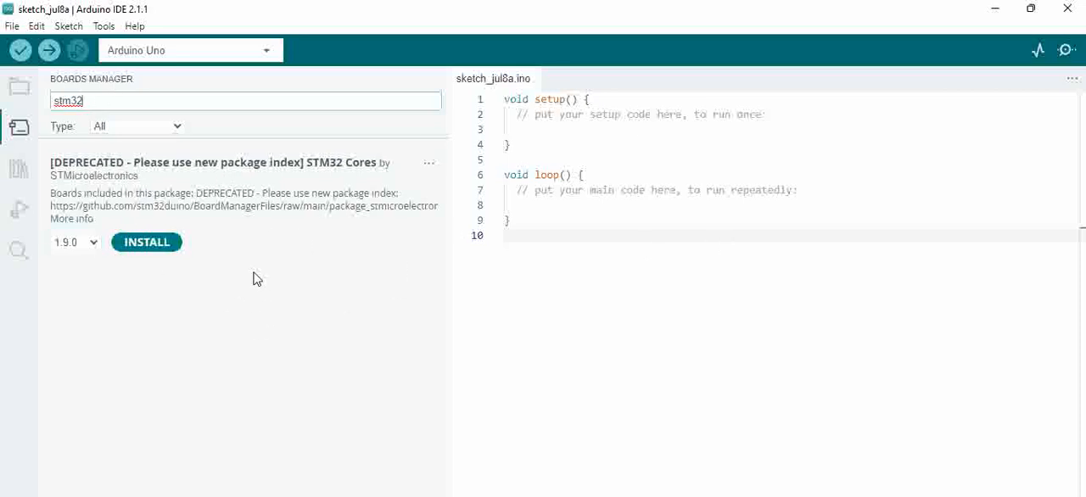
{"action": "mouse_move", "coordinate": [133, 204]}
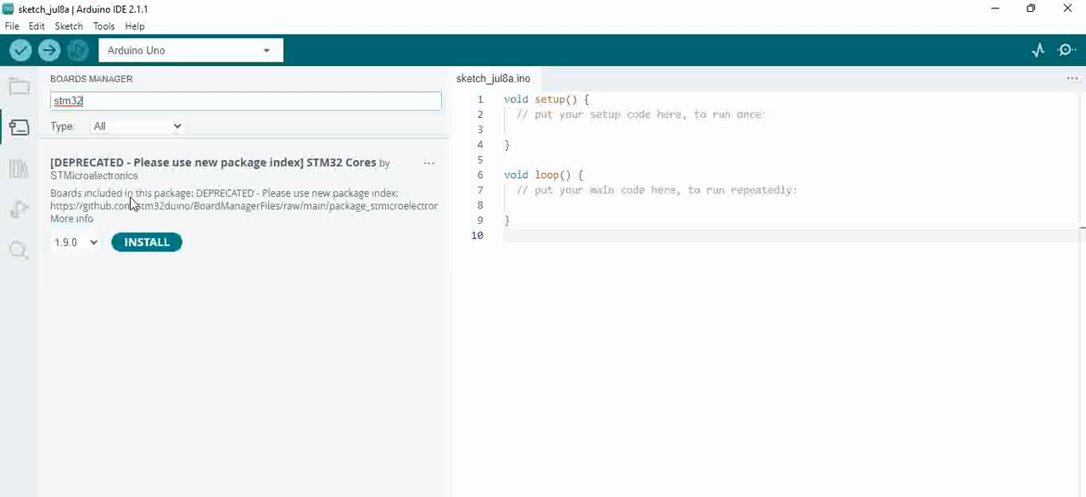
{"action": "mouse_move", "coordinate": [153, 203]}
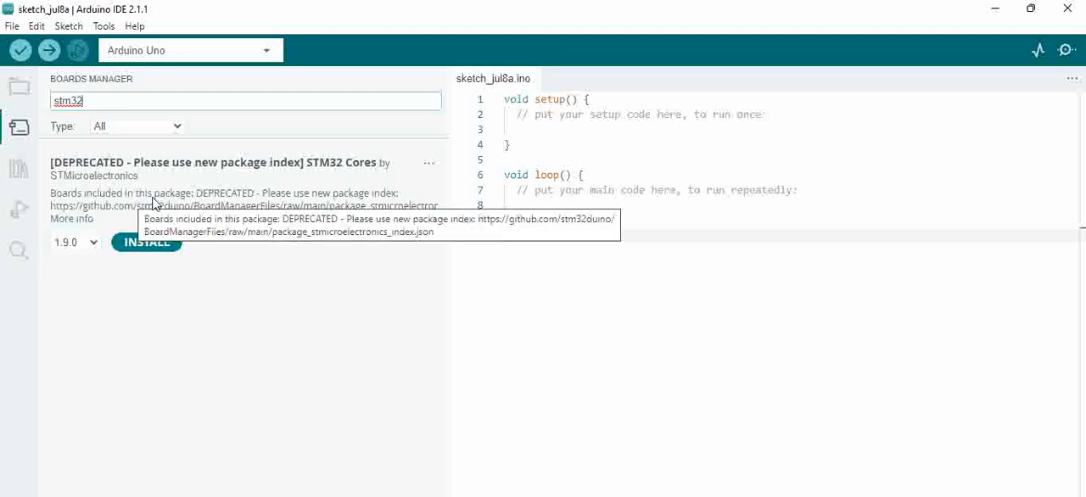
{"action": "mouse_move", "coordinate": [244, 218]}
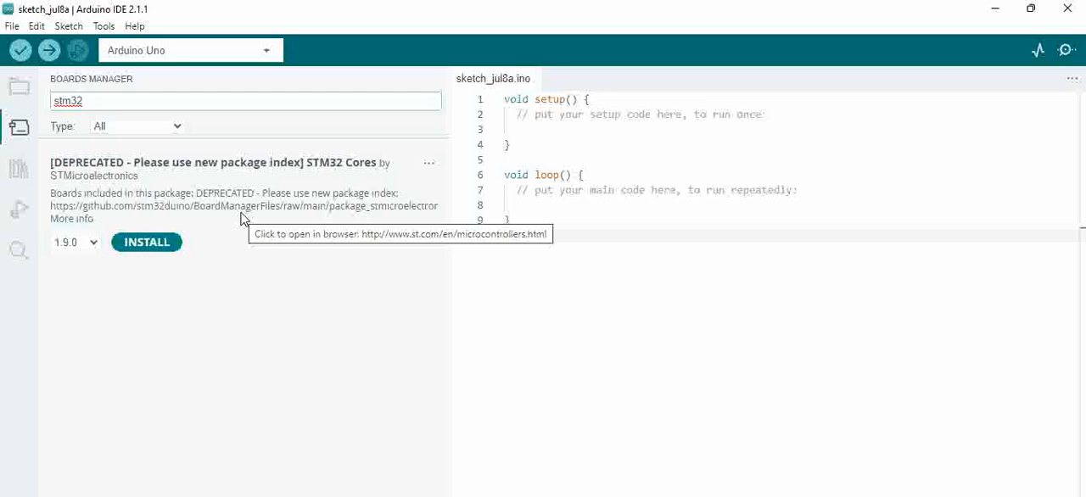
{"action": "mouse_move", "coordinate": [297, 273]}
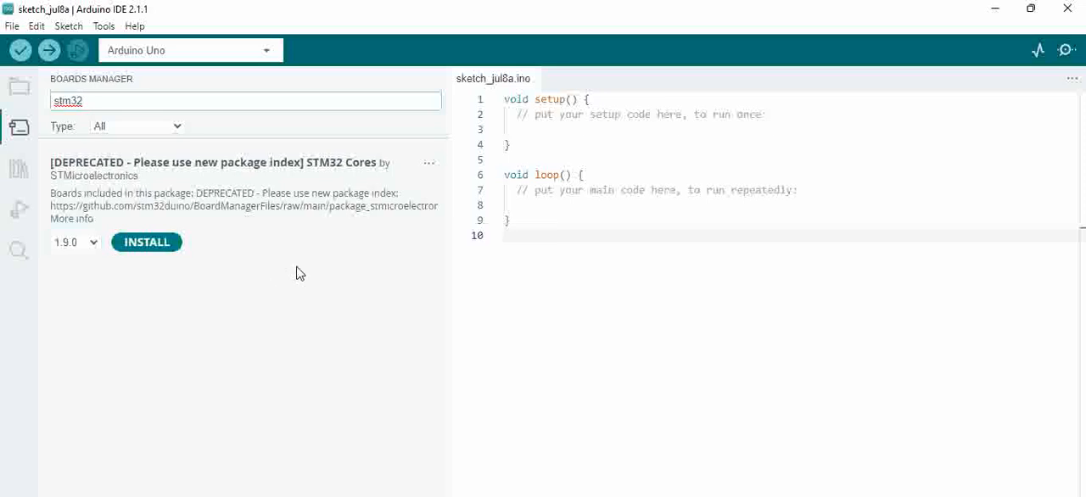
{"action": "mouse_move", "coordinate": [19, 127]}
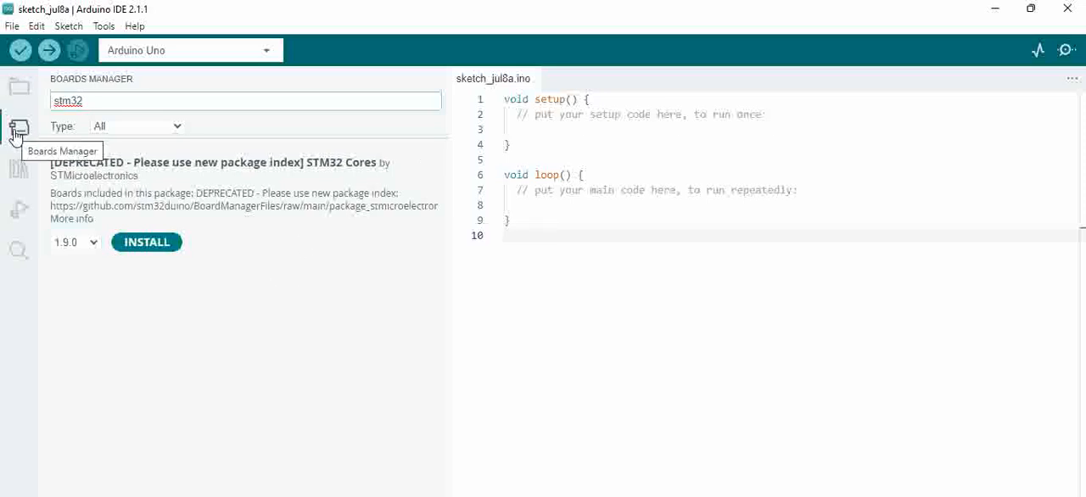